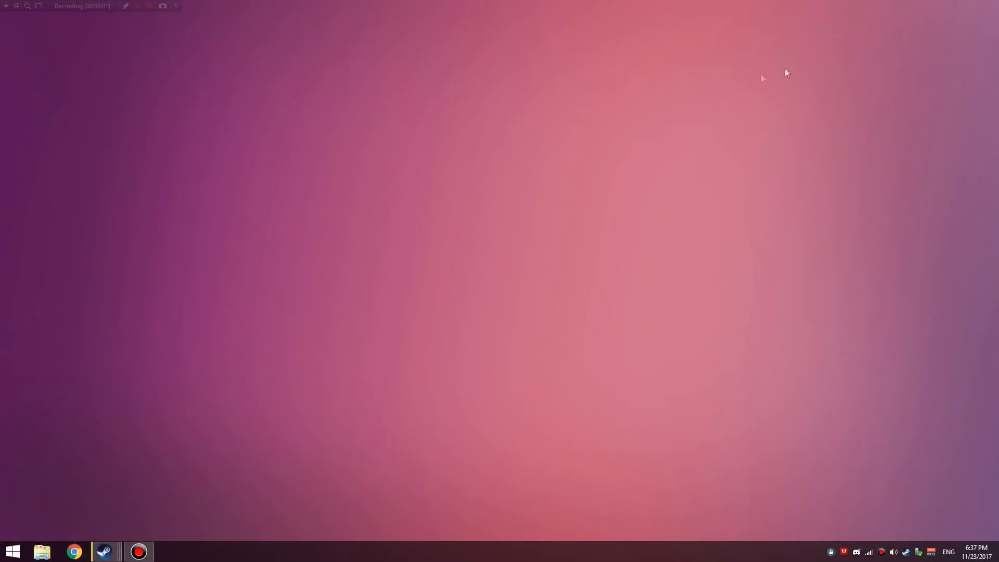
Browse from This PC into C:\Program Files (x86)\Steam.
left_click(137, 6)
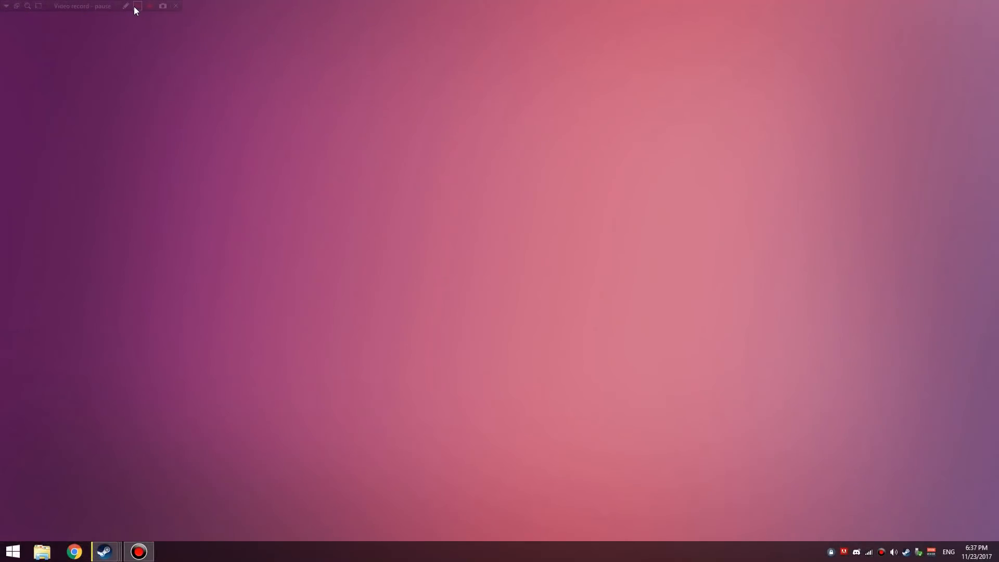
left_click(136, 6)
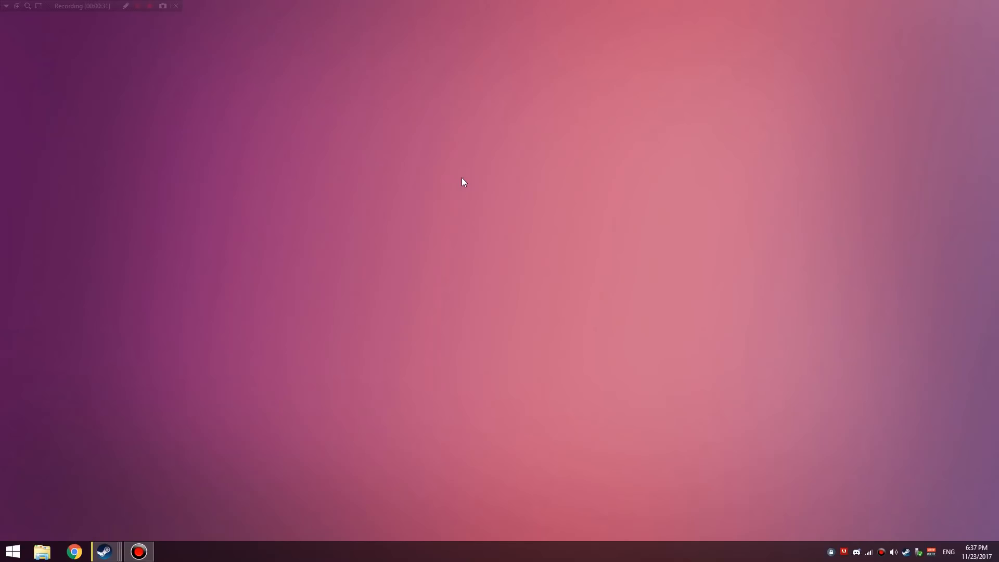
mouse_move(197, 269)
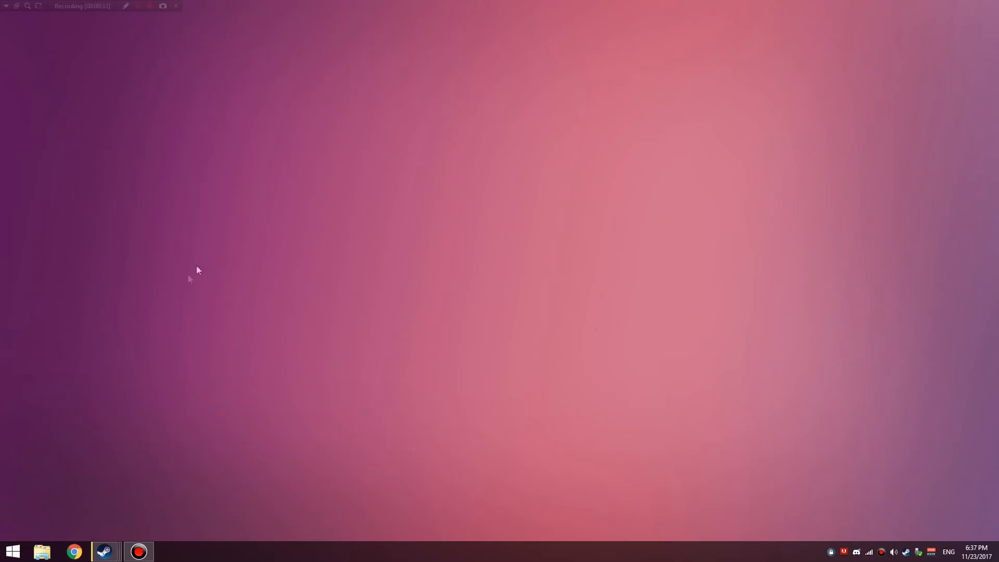
left_click(43, 552)
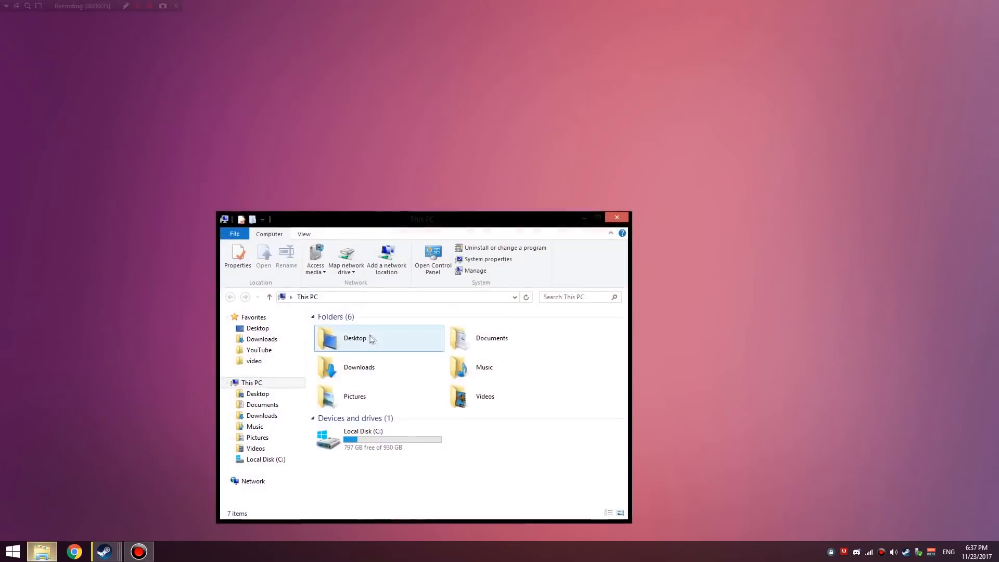
mouse_move(373, 439)
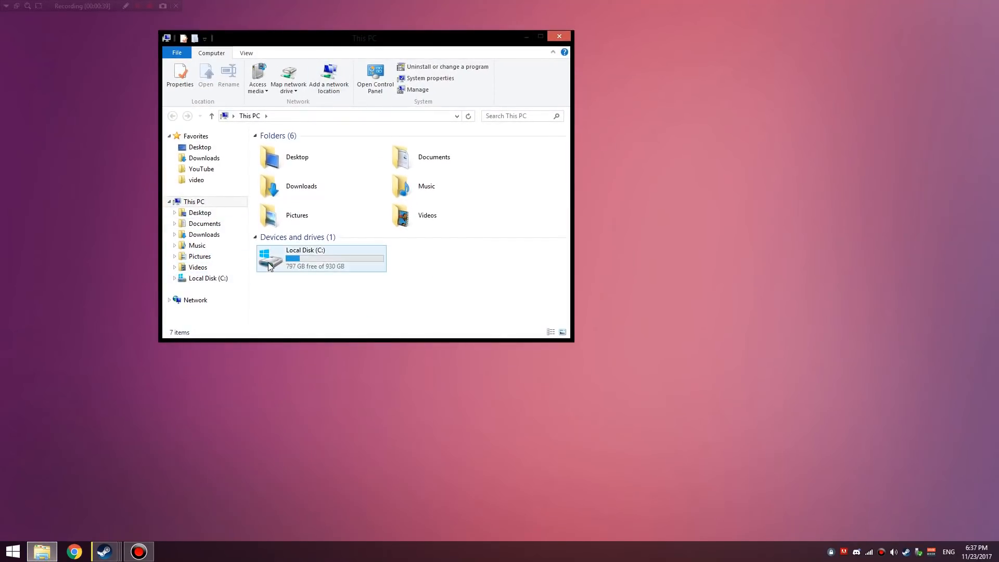
mouse_move(268, 260)
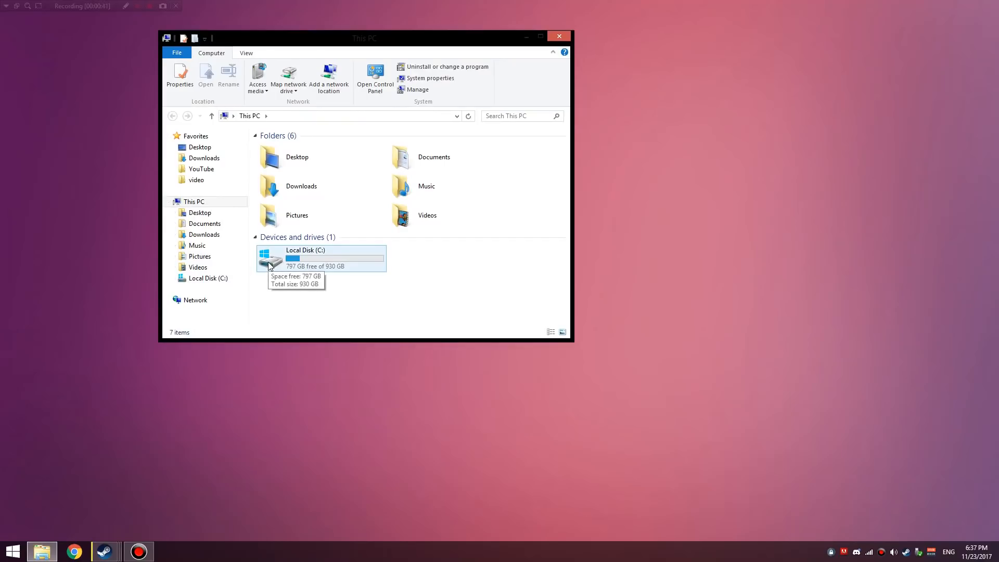
double_click(305, 258)
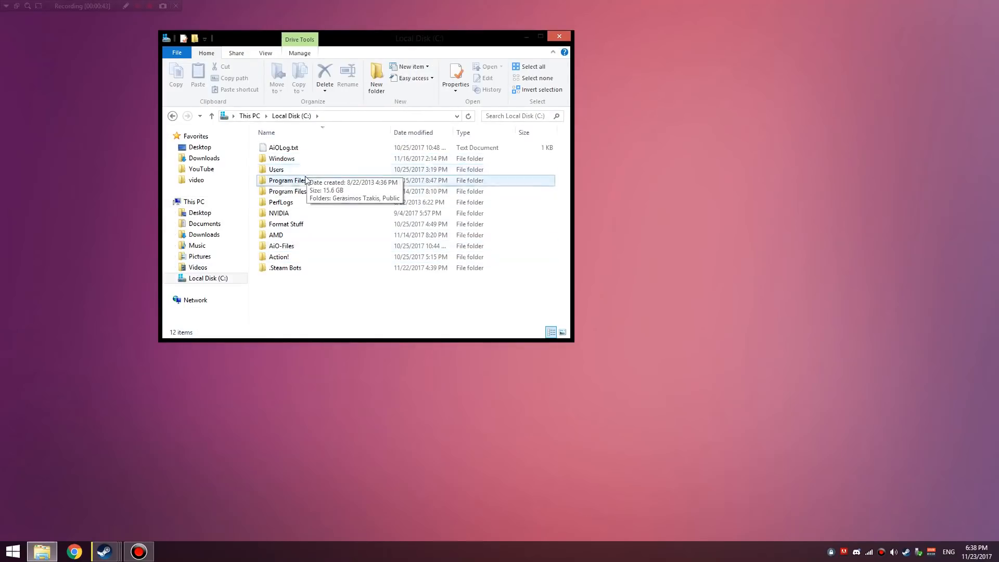
double_click(288, 191)
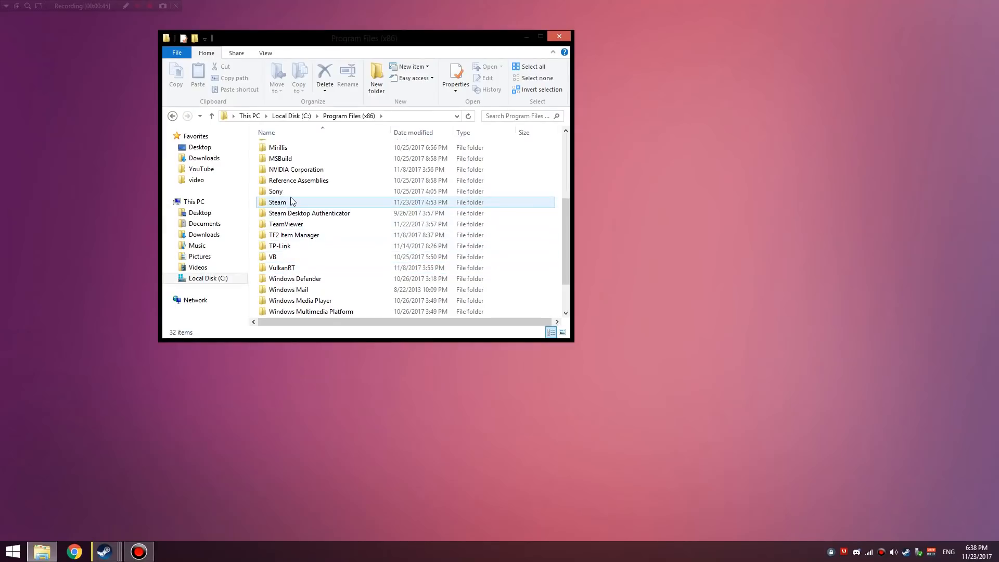
double_click(277, 202)
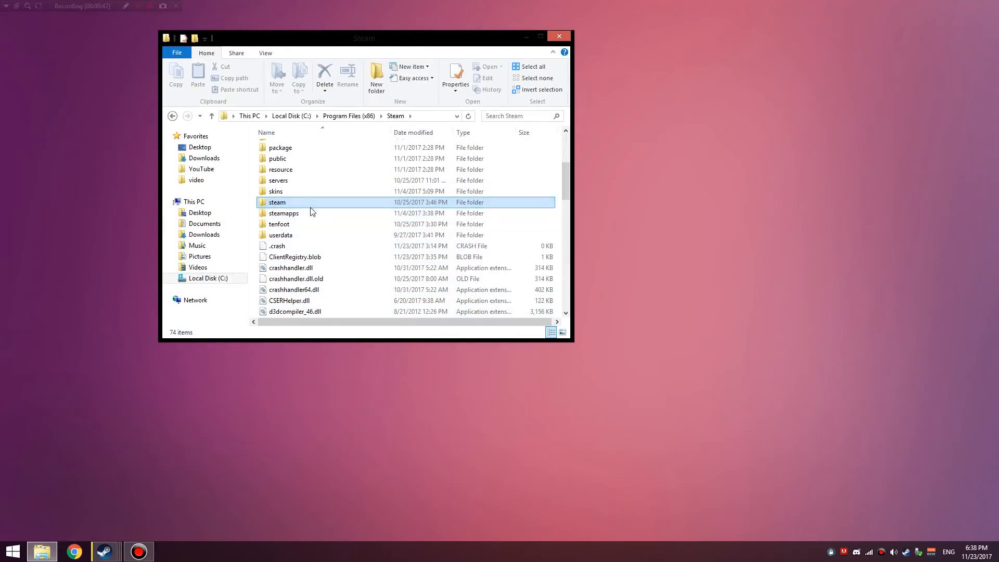
Reach steamapps\common\Team Fortress 2\tf\cfg and select trade.cfg.
double_click(284, 212)
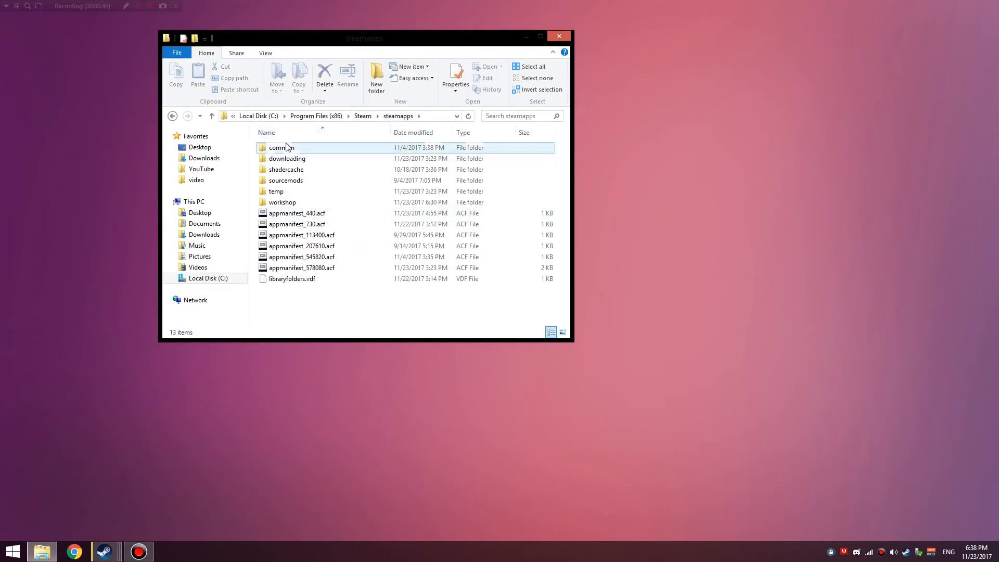
double_click(282, 147)
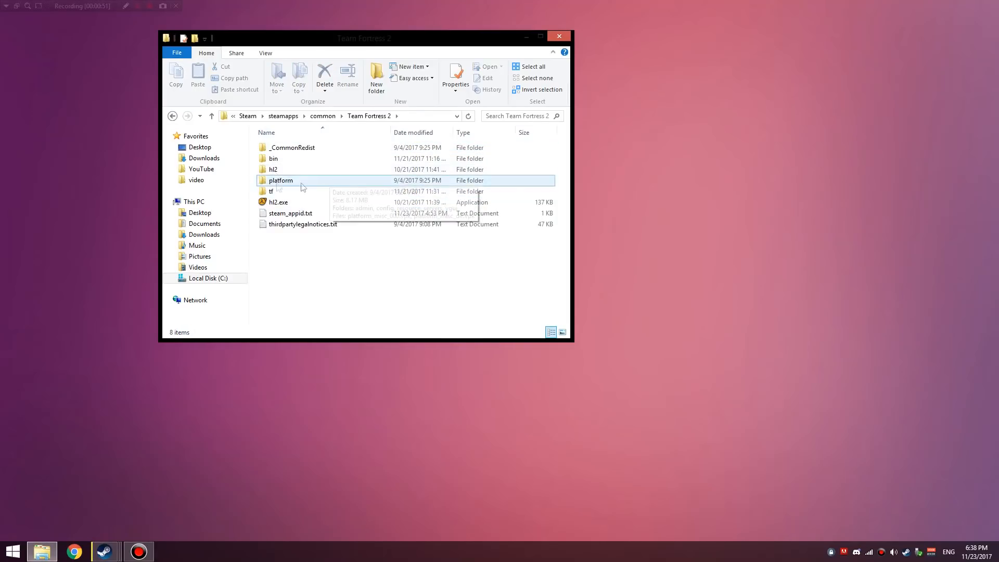
double_click(270, 192)
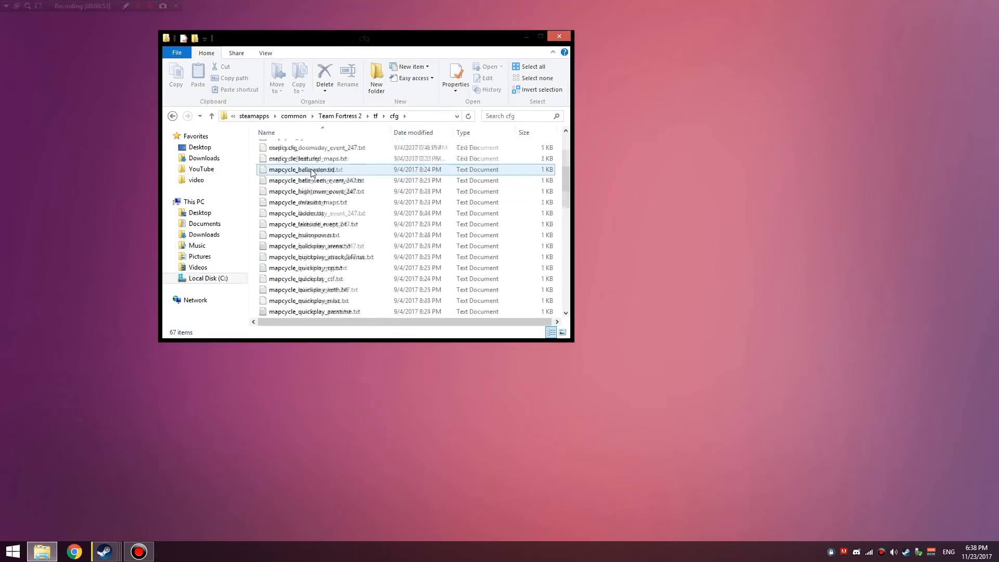
scroll("down", 3)
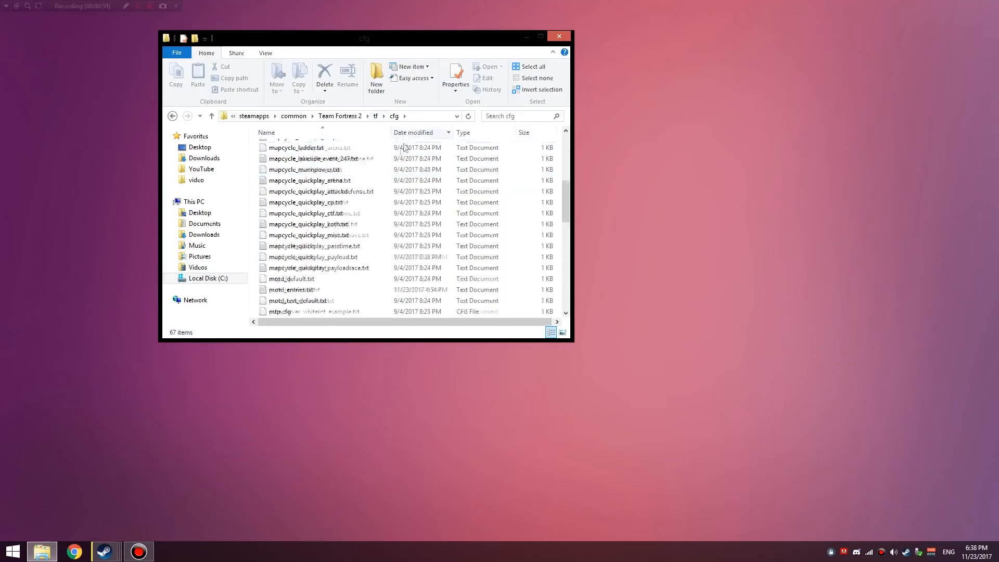
scroll("down", 3)
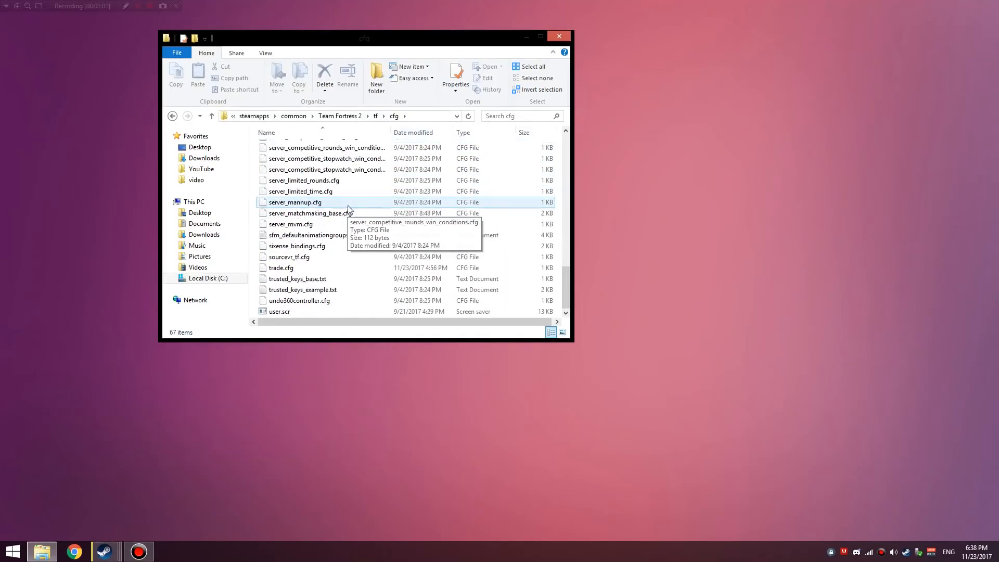
left_click(280, 267)
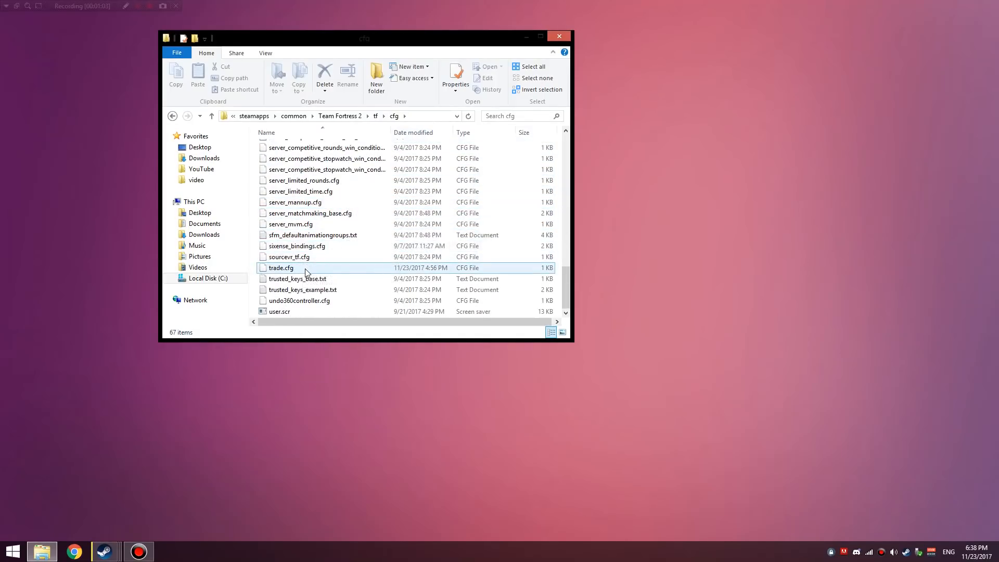
left_click(281, 268)
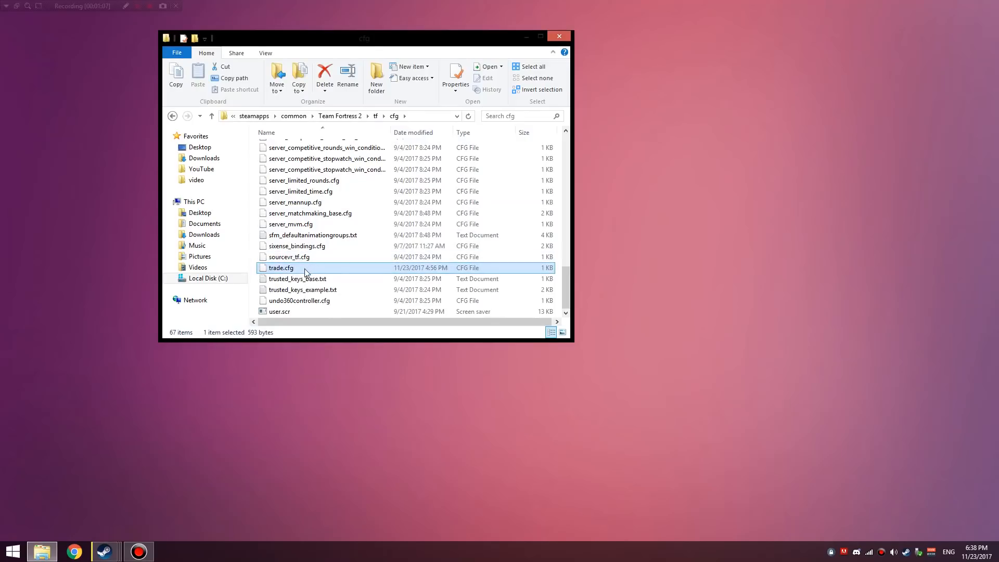
View trade.cfg in Sublime Text, selecting all eight bind lines to review them without editing.
right_click(281, 268)
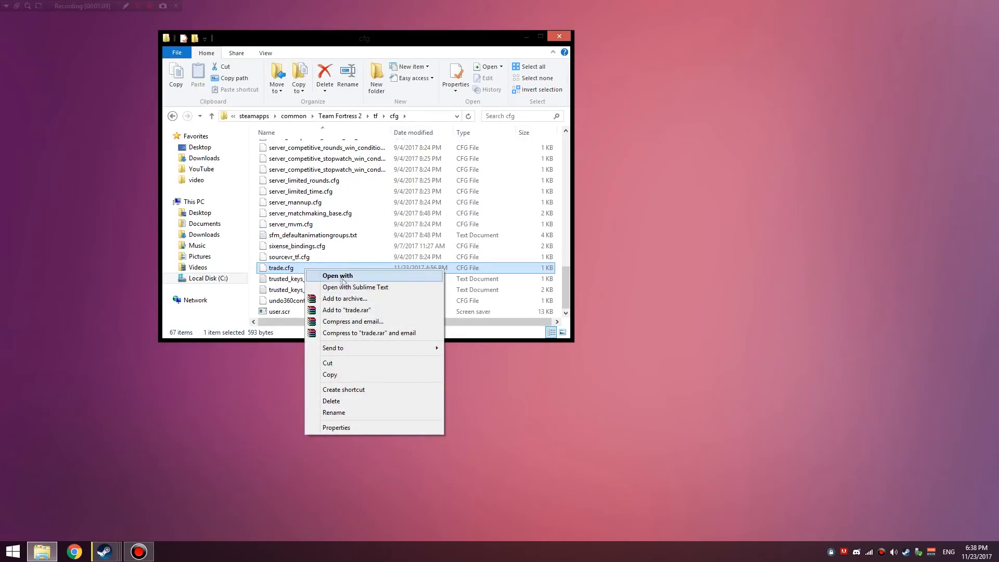
left_click(355, 287)
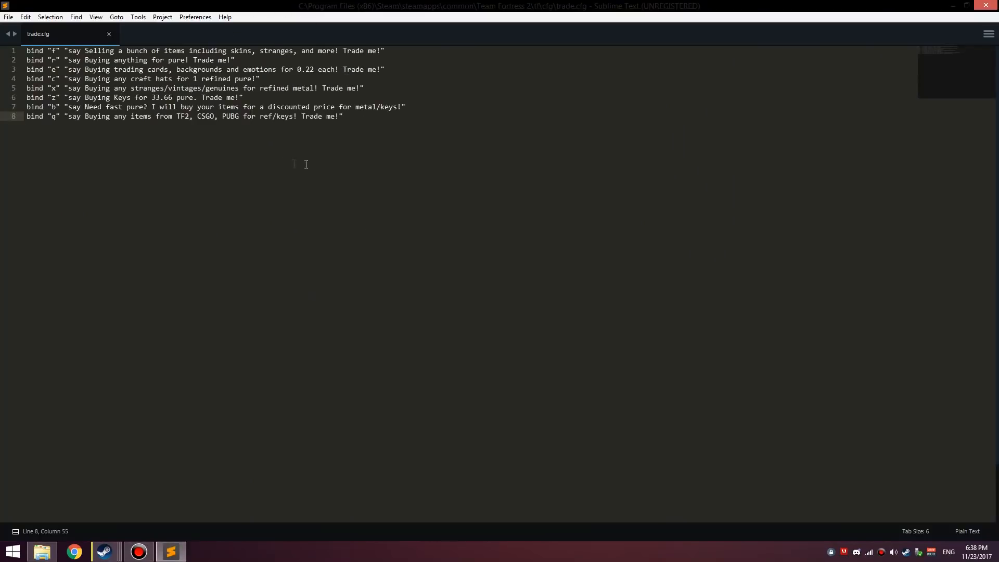
left_click(346, 116)
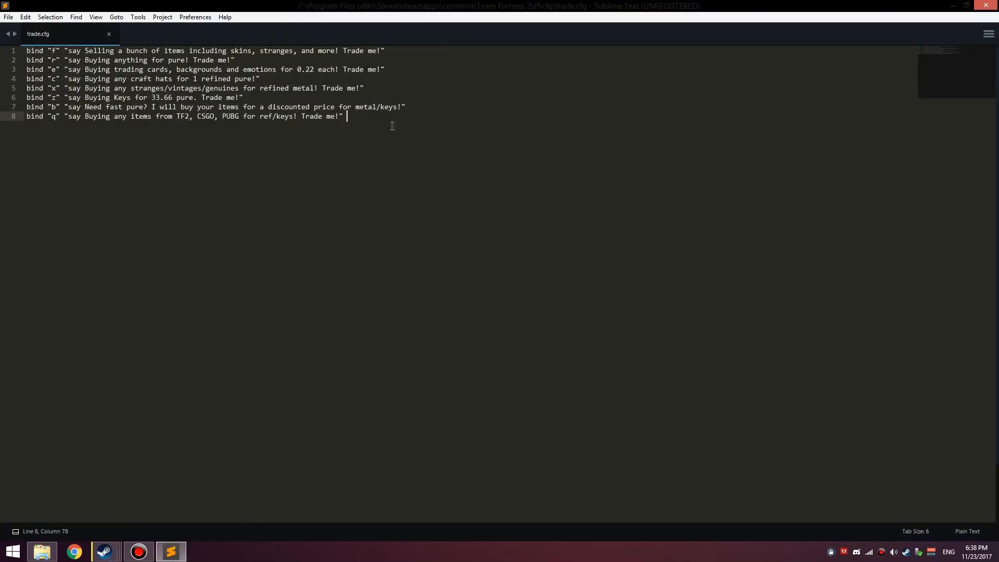
key("ctrl+a")
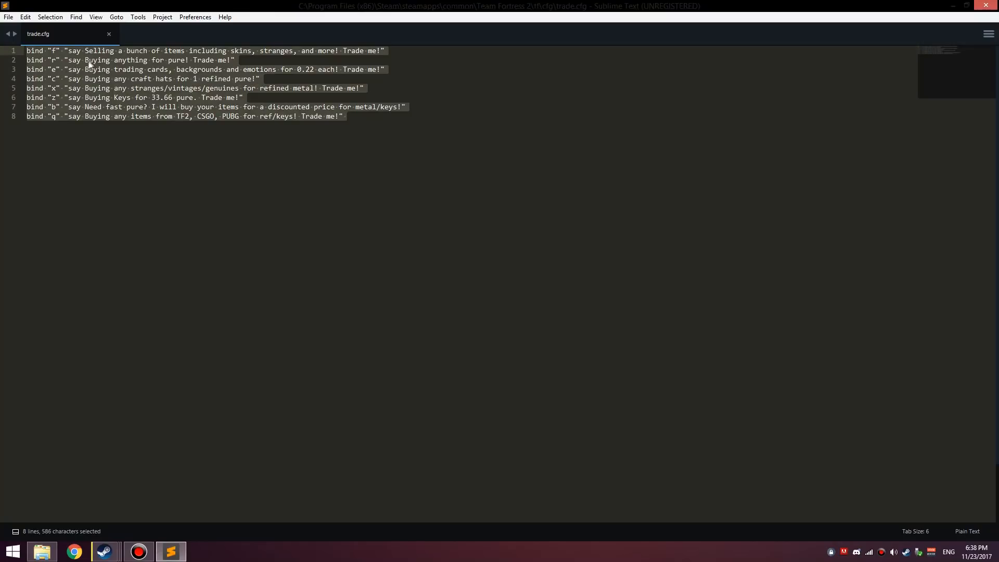
mouse_move(78, 92)
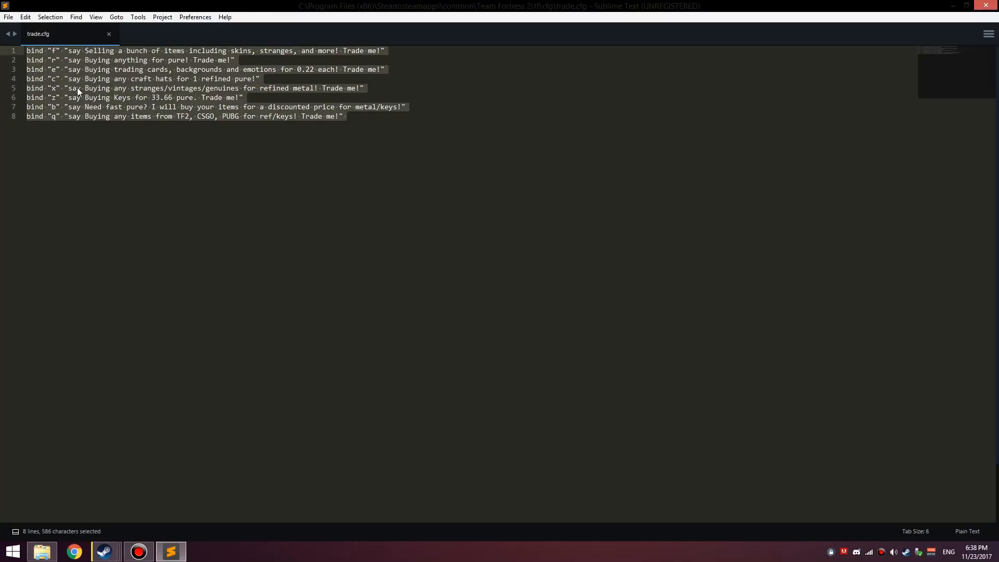
left_click(52, 50)
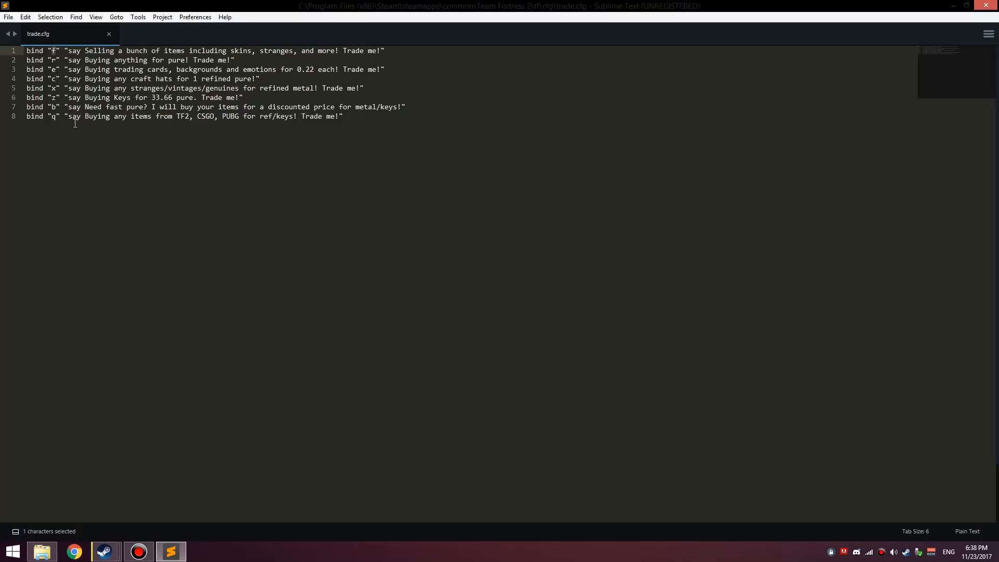
key("ctrl+a")
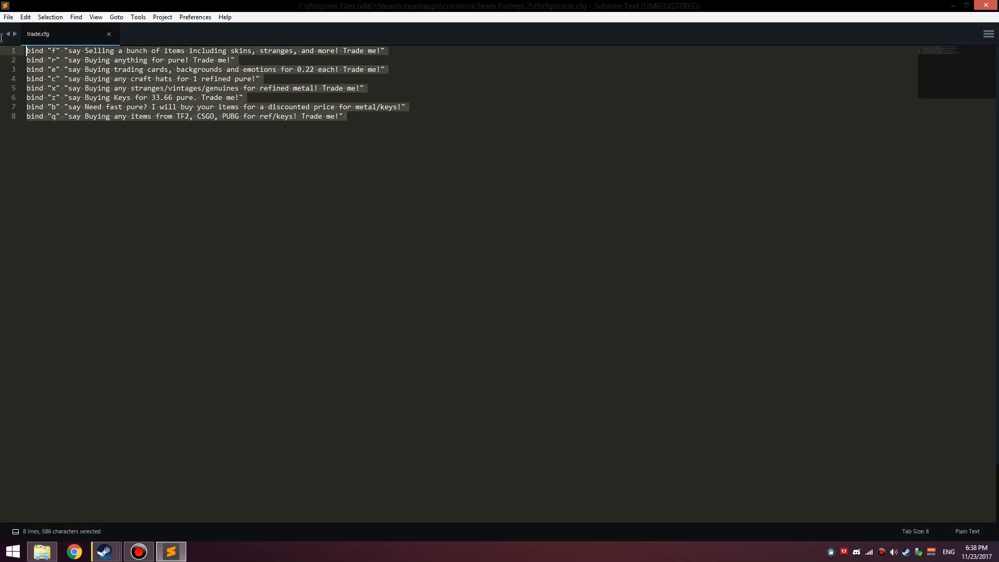
left_click(115, 60)
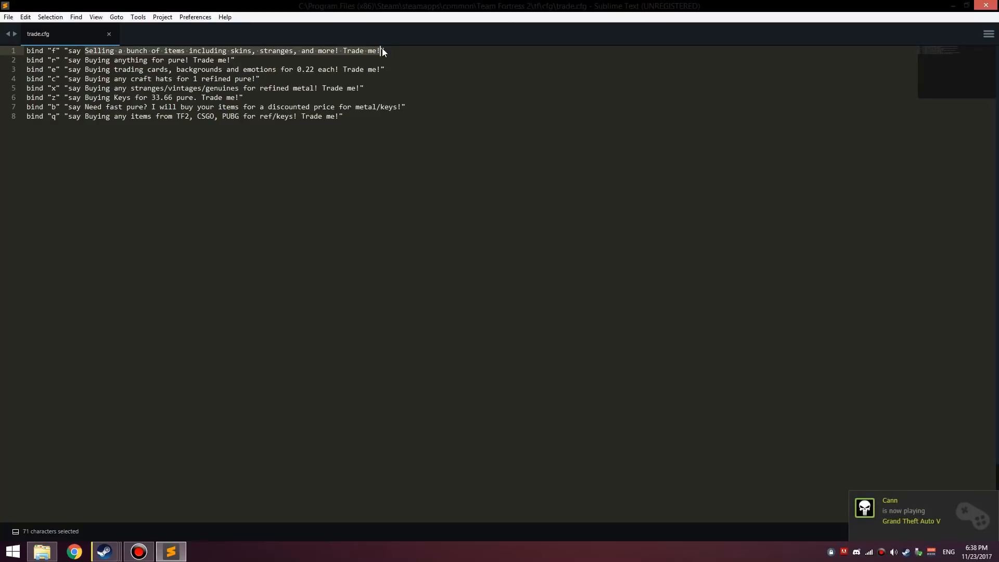
mouse_move(323, 139)
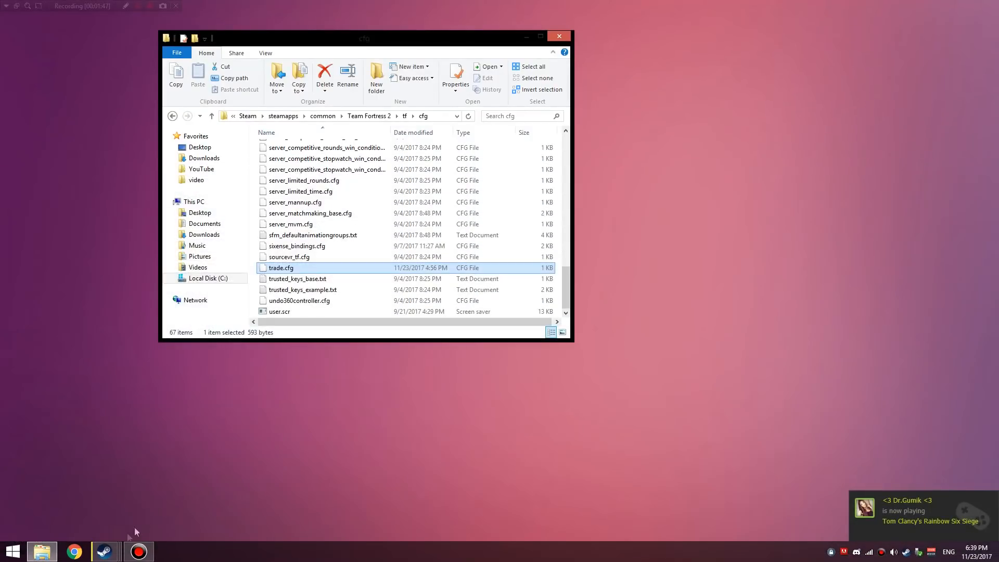
Start Team Fortress 2 from the taskbar and reach the main menu.
left_click(105, 551)
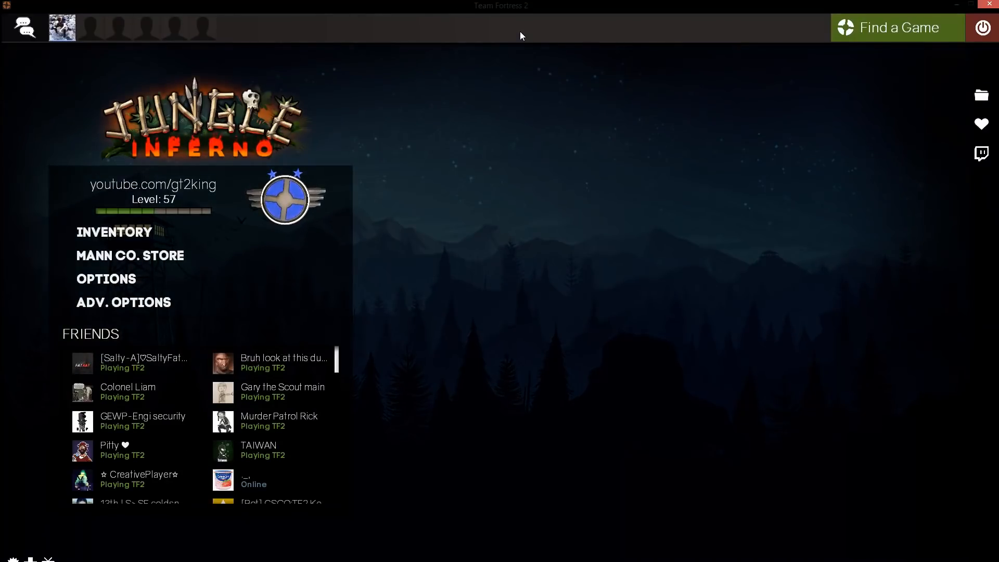
In the console, check bind r, exec config_default, then exec trade so r sends 'Buying anything for pure!'.
scroll("up", 3)
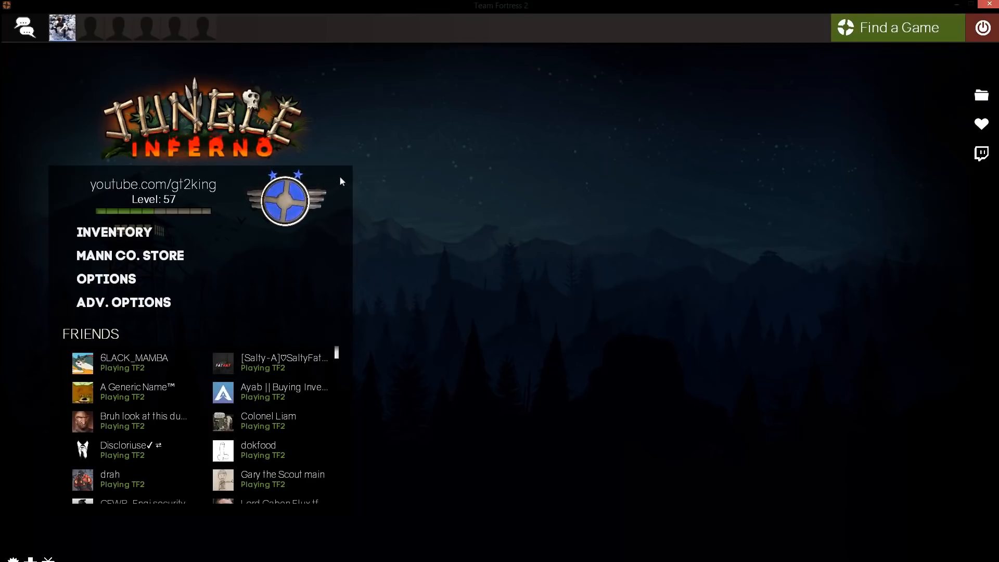
mouse_move(724, 119)
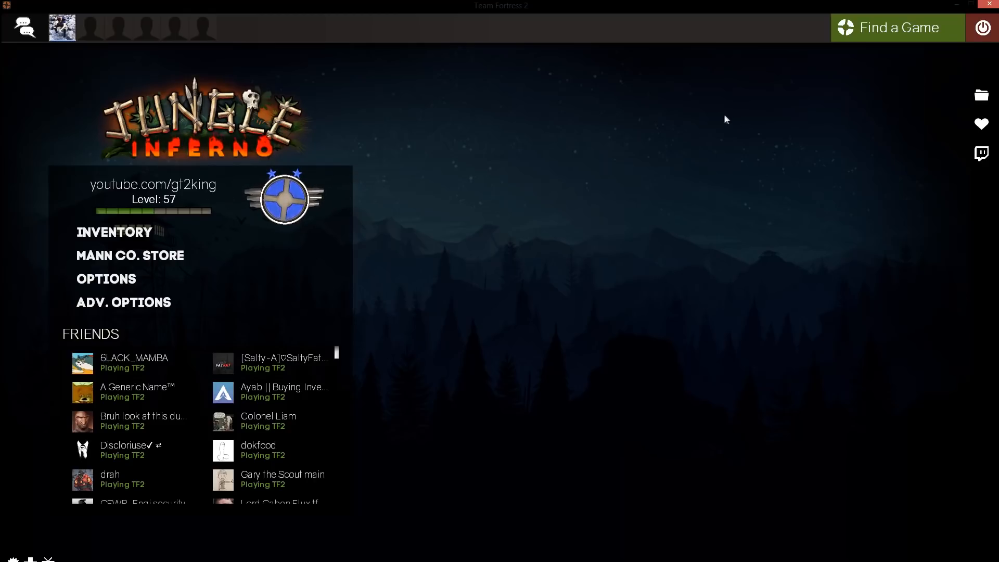
mouse_move(379, 174)
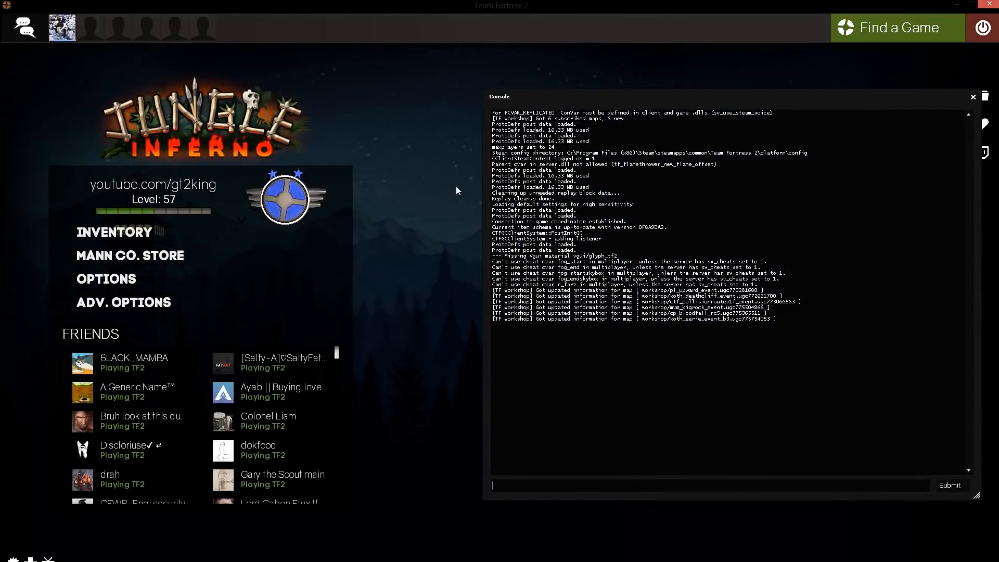
type("b")
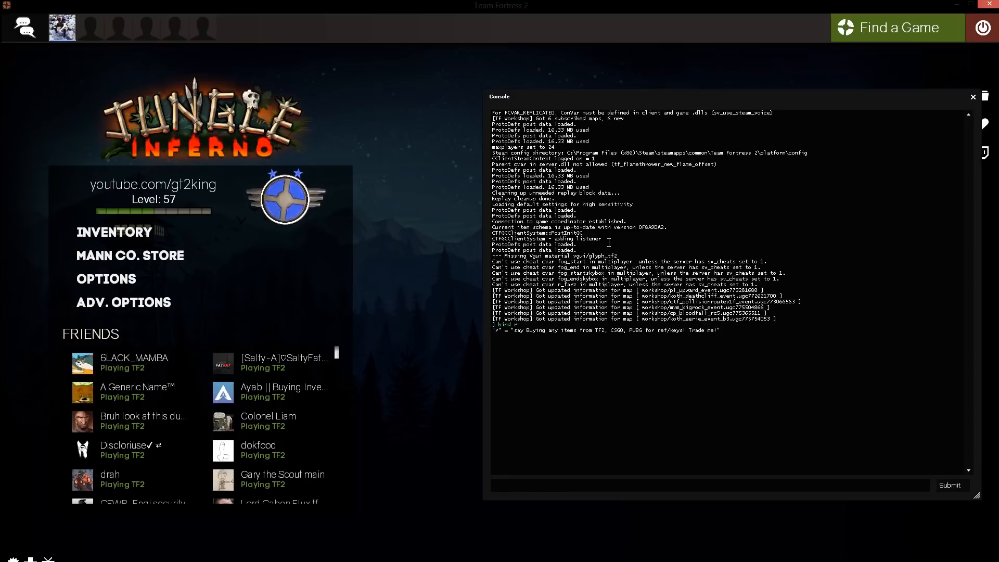
type("bind")
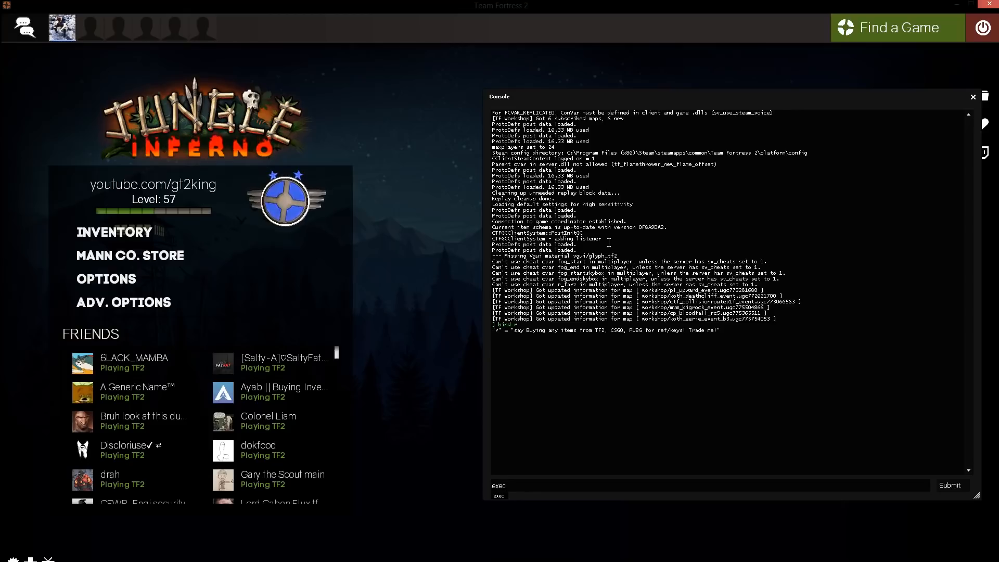
type("conf")
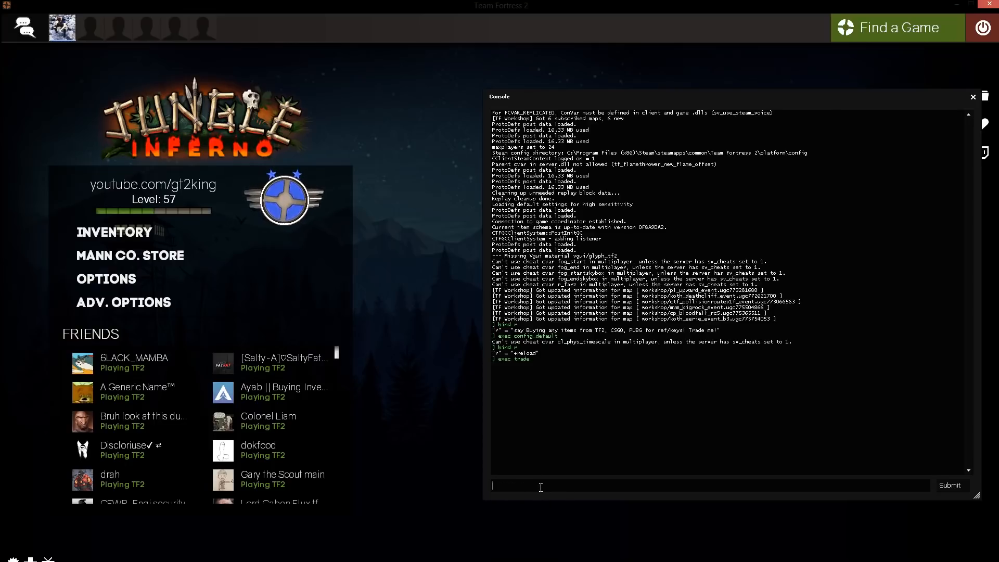
type("bind r")
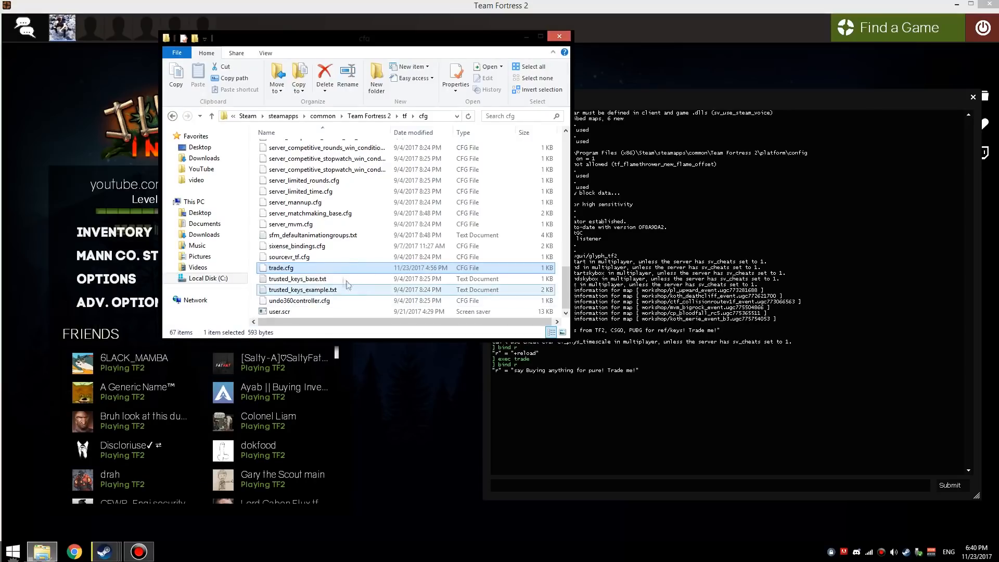
Back in the console, run exec config_default to revert r to its default bind.
double_click(280, 268)
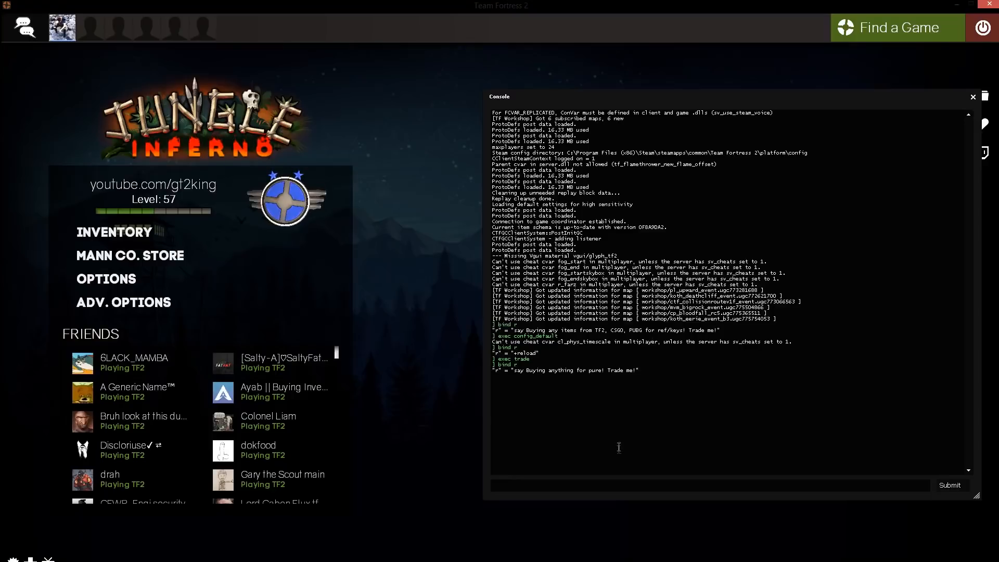
mouse_move(502, 44)
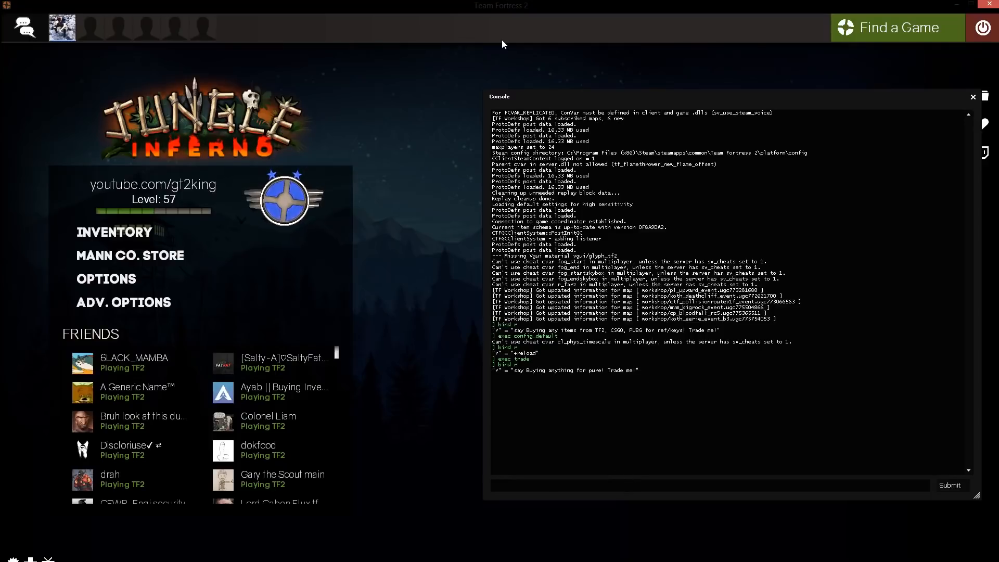
type("bind")
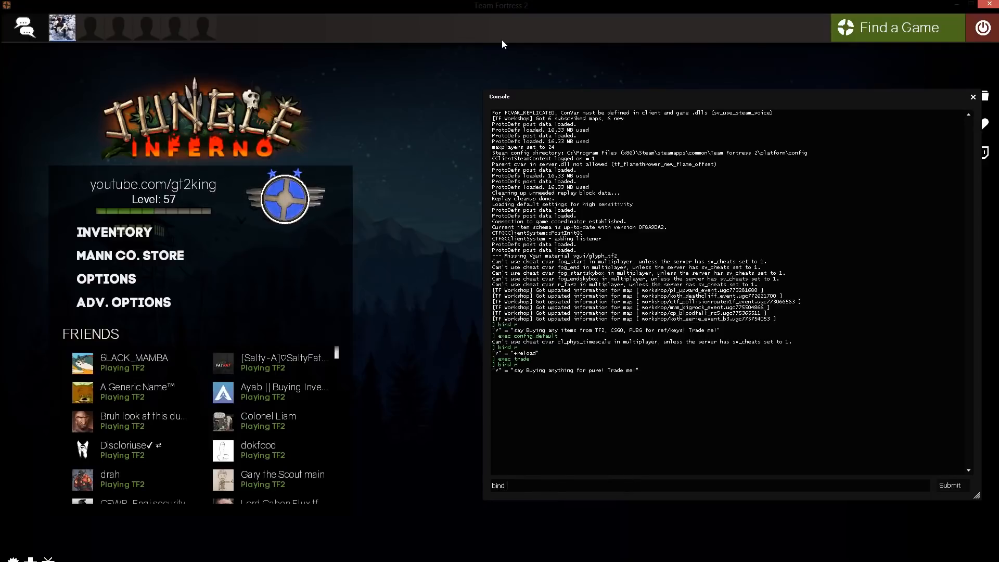
type("exec config")
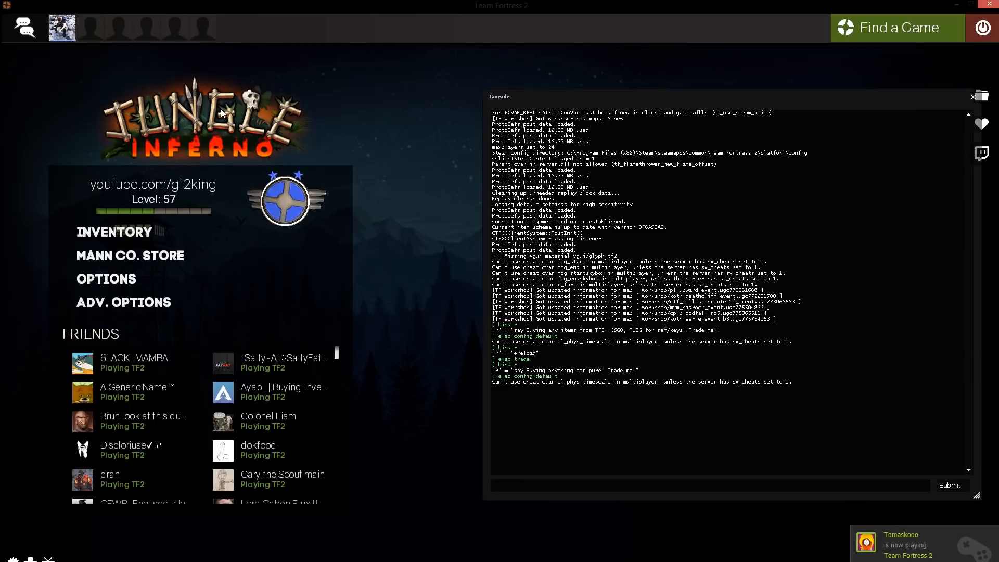
Show the server browser History list, then exec trade so r sends 'Buying anything for pure! Trade me!'.
left_click(971, 96)
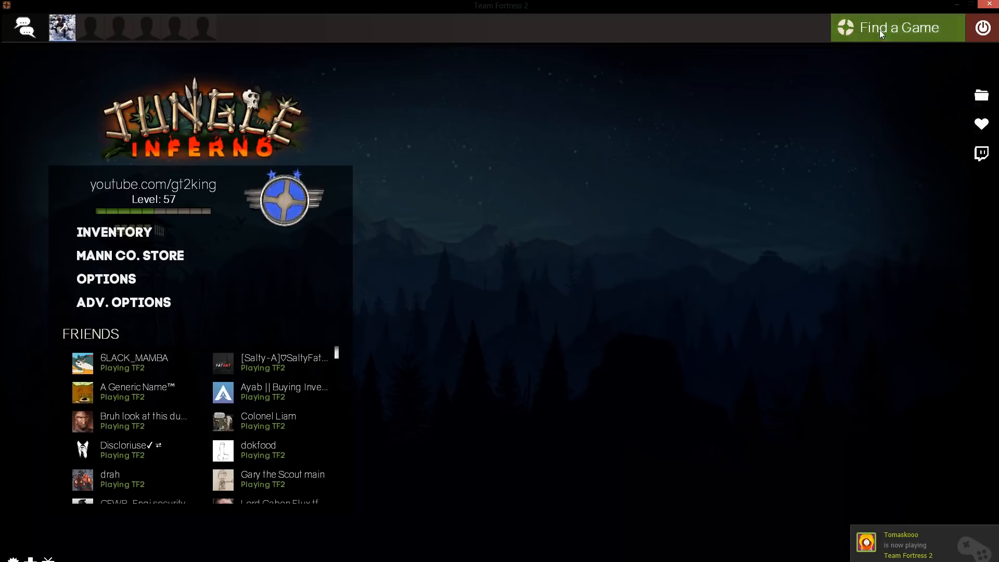
left_click(897, 27)
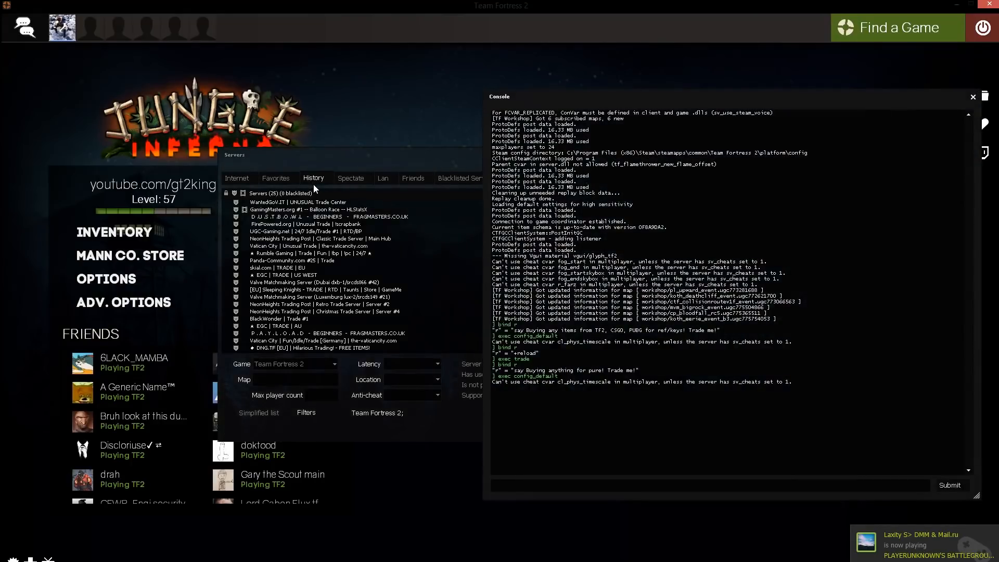
type("exec")
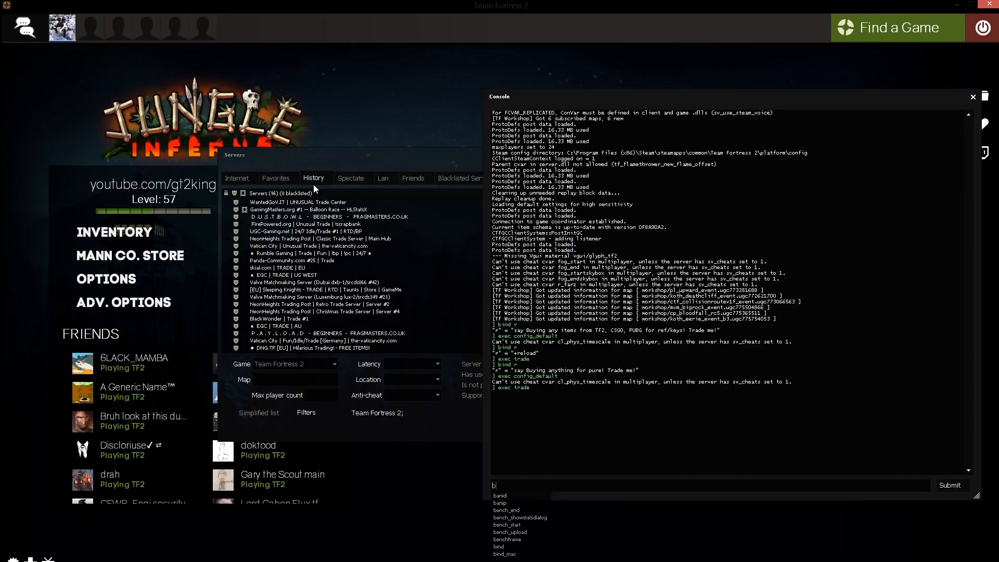
key("Return")
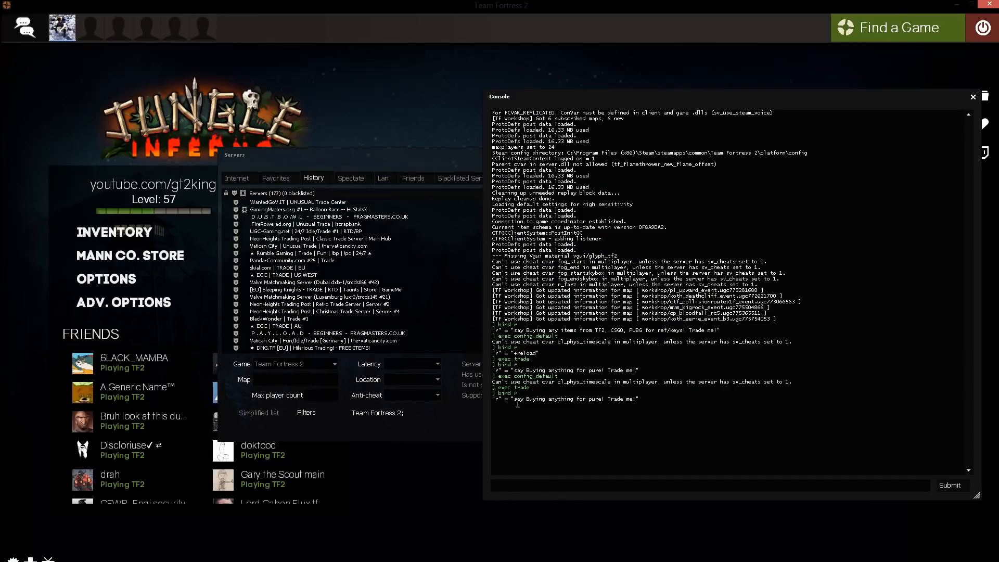